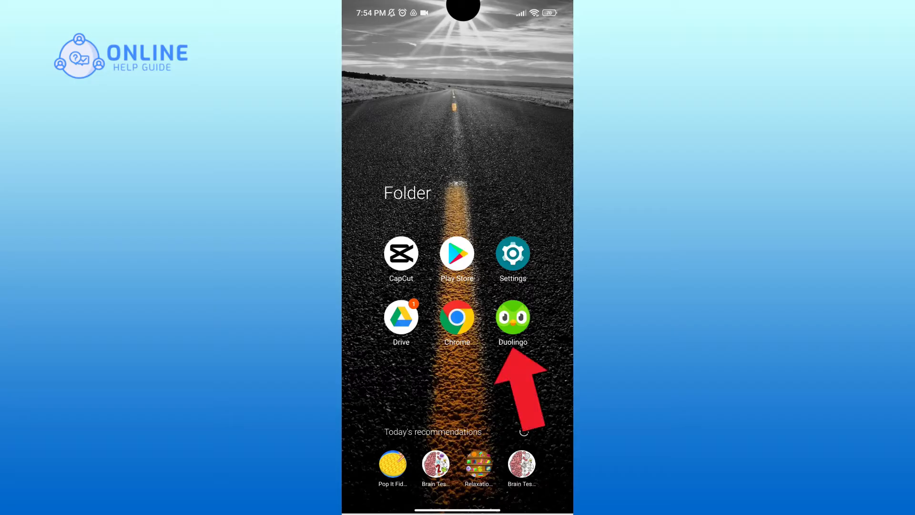
Launch Duolingo, go to the profile page and enter the account settings
click(513, 318)
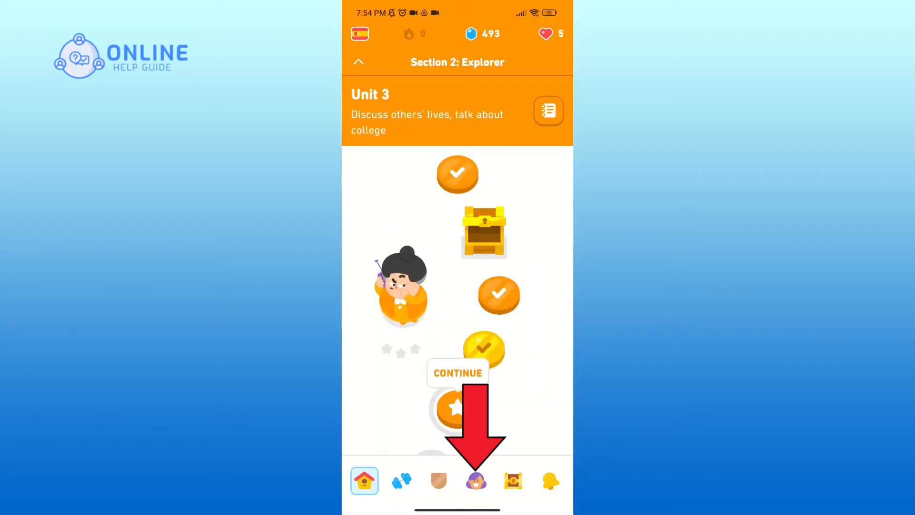
click(474, 481)
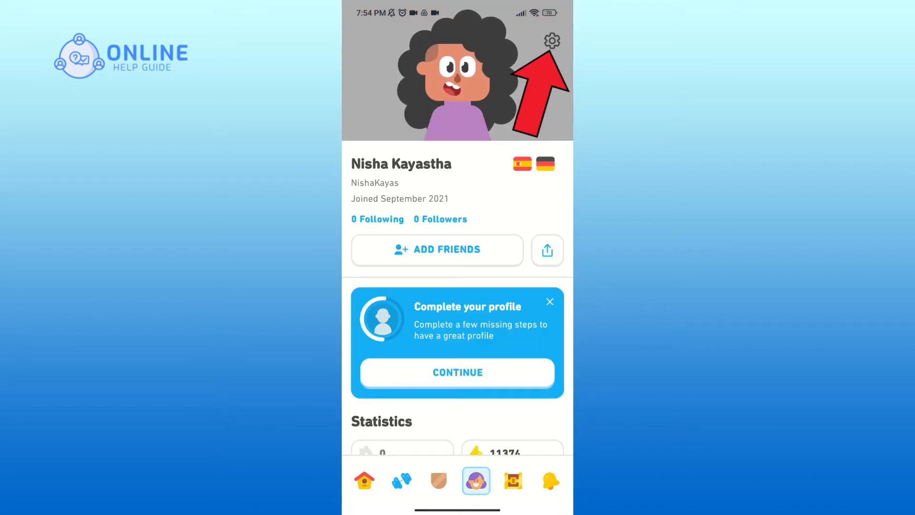
click(552, 40)
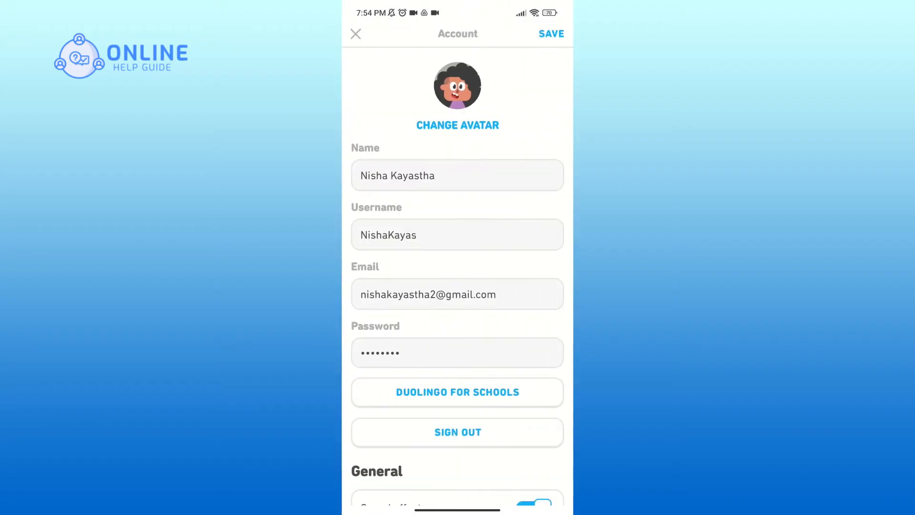
Reach the General section and bring up the Dark mode theme choices
scroll(down, 3)
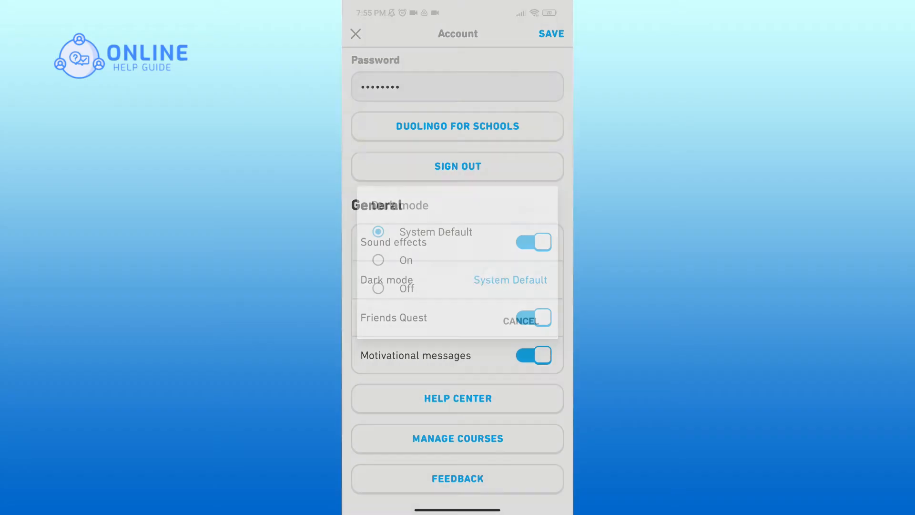
click(509, 279)
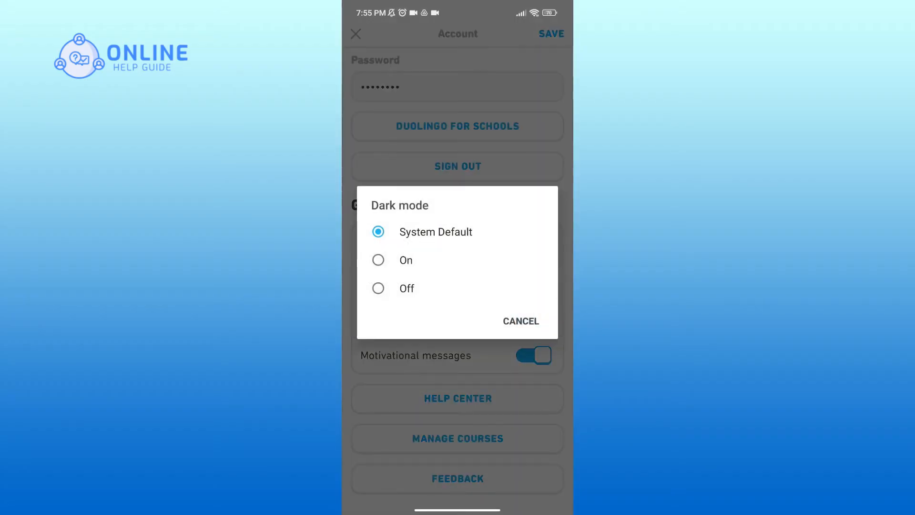